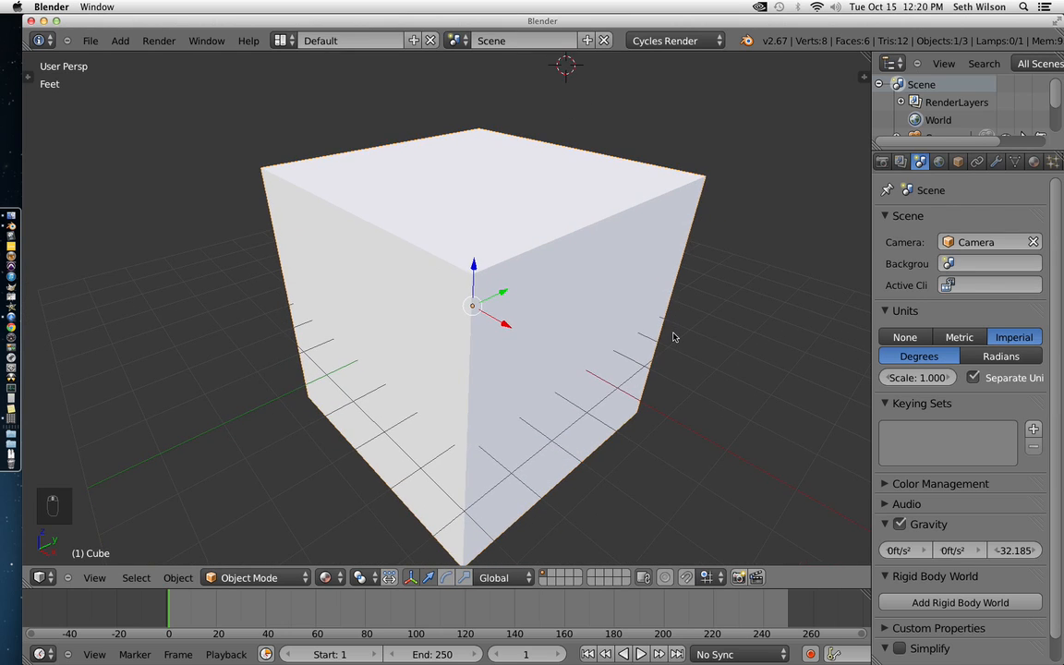
mouse_move(622, 231)
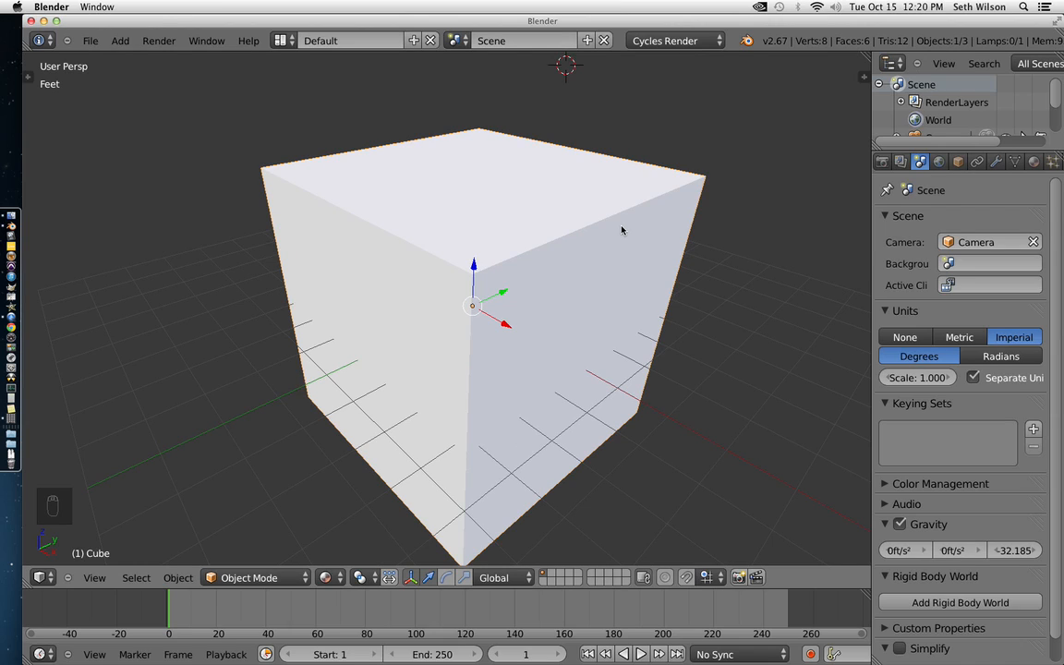
mouse_move(620, 213)
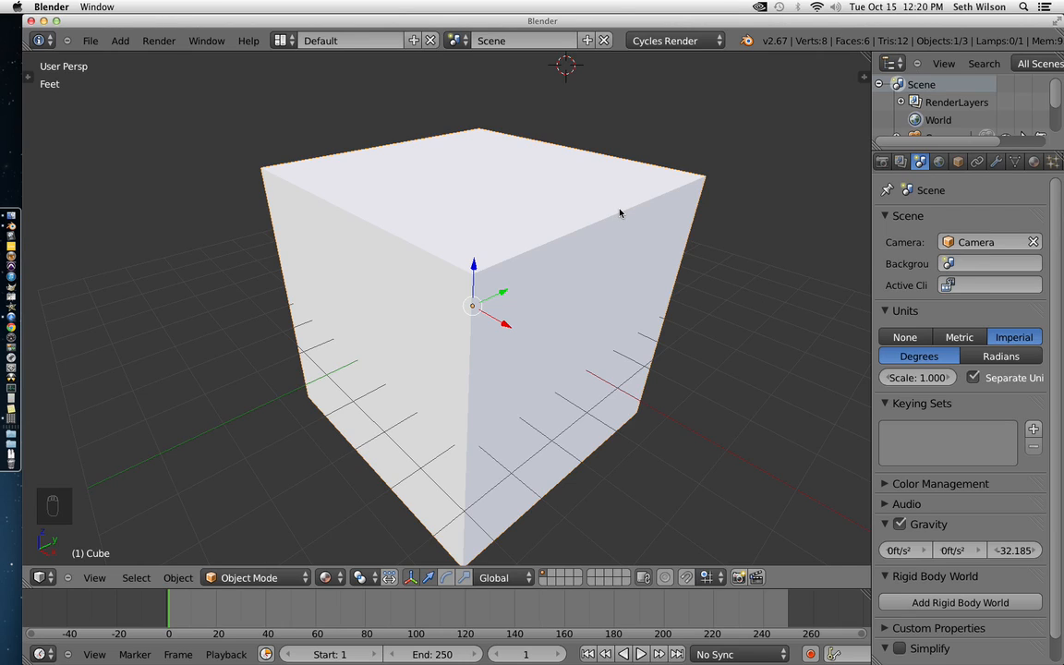
mouse_move(620, 238)
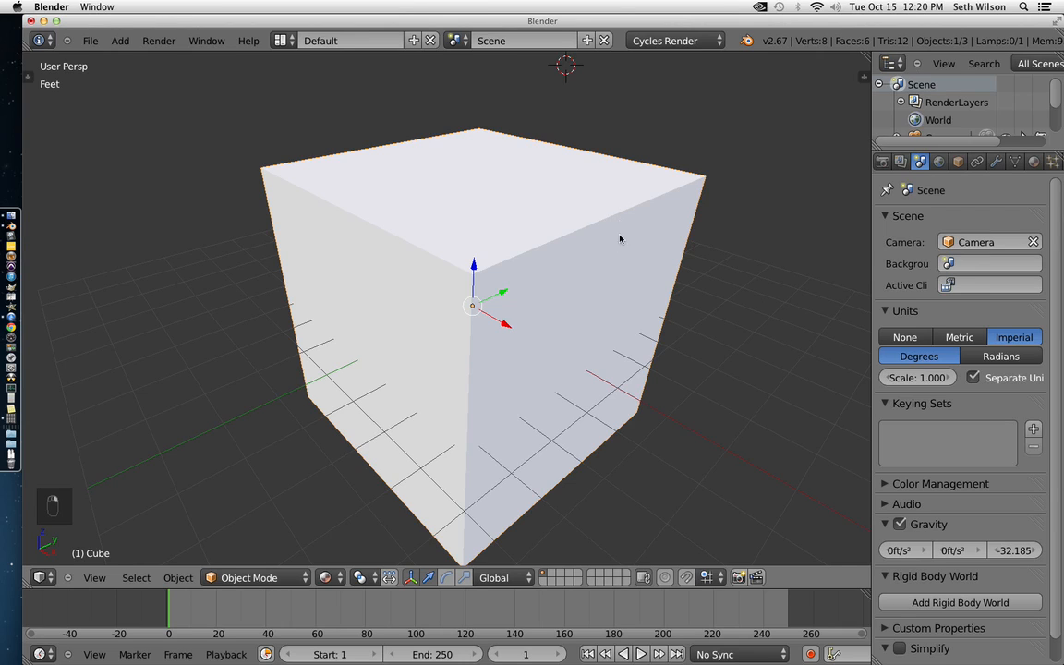
Apply Quick Smoke to the cube via a 'quick' command search
key("space")
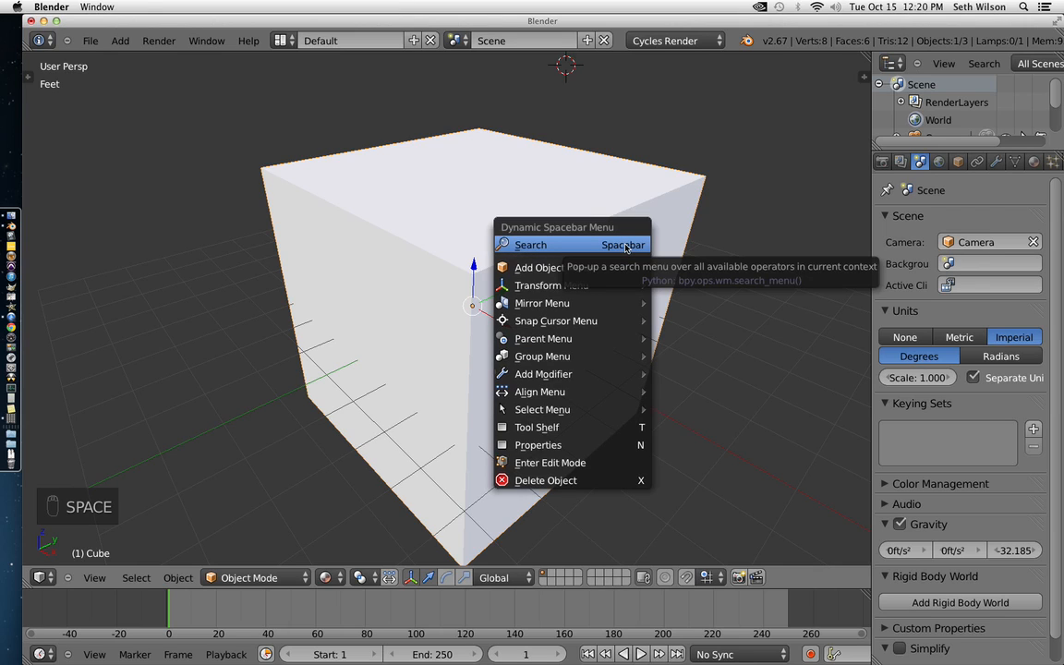
left_click(530, 245)
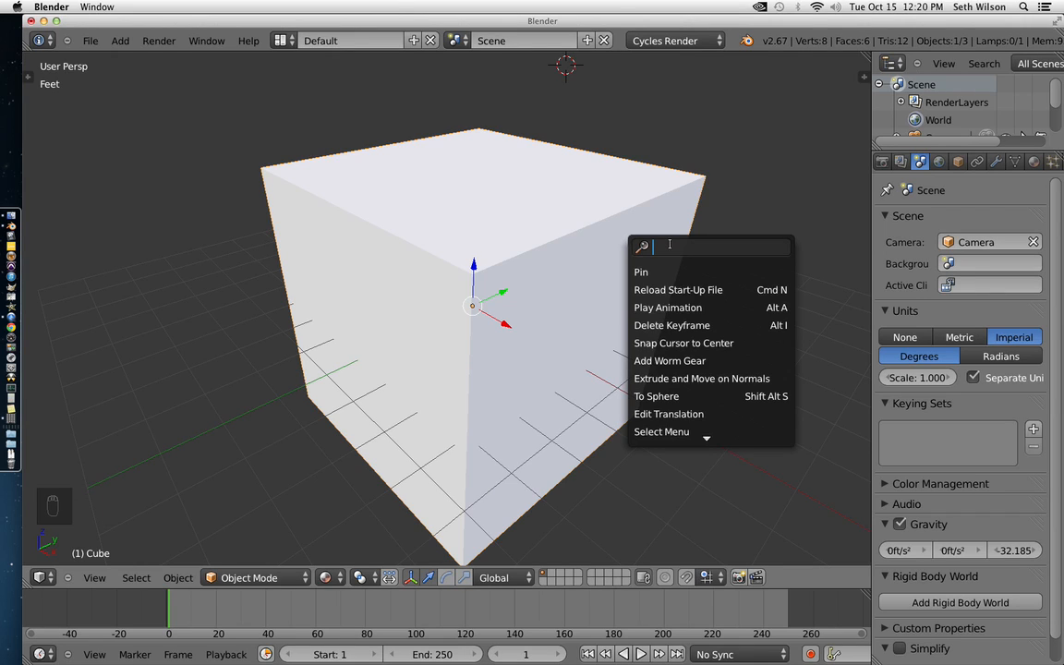
type("quick")
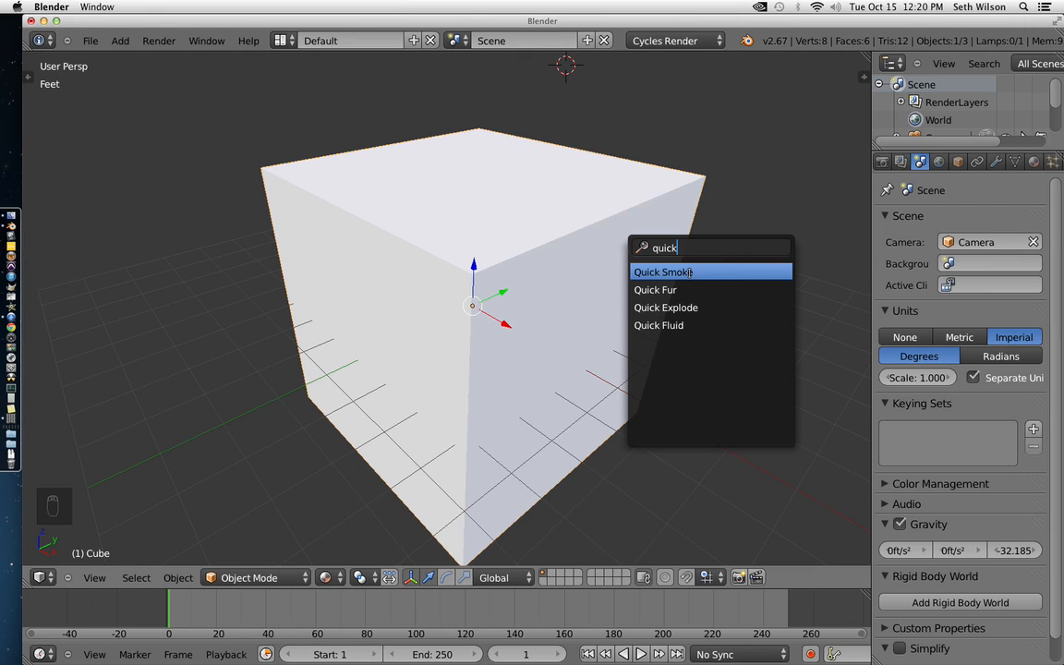
left_click(662, 270)
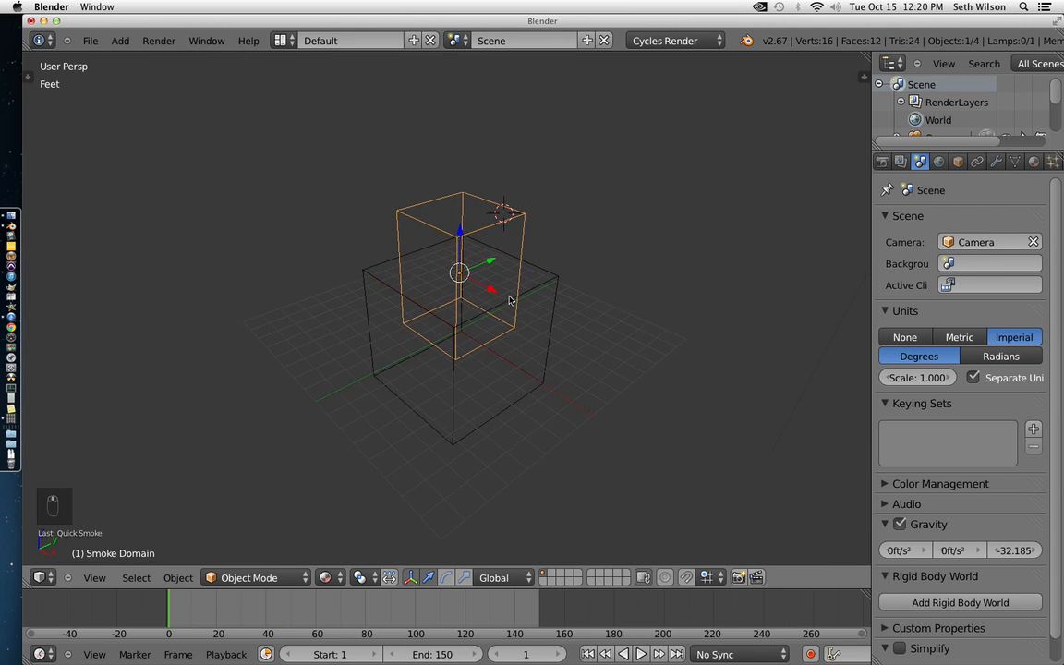
Zoom the viewport in on the cube and its smoke domain box
left_click_drag(508, 300, 610, 268)
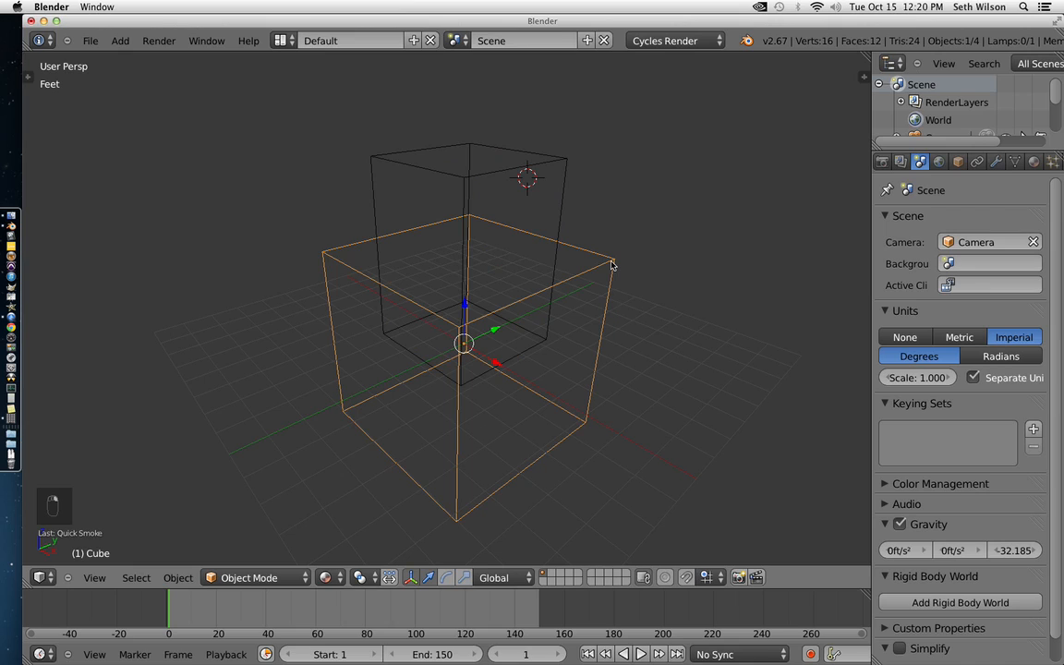
mouse_move(558, 163)
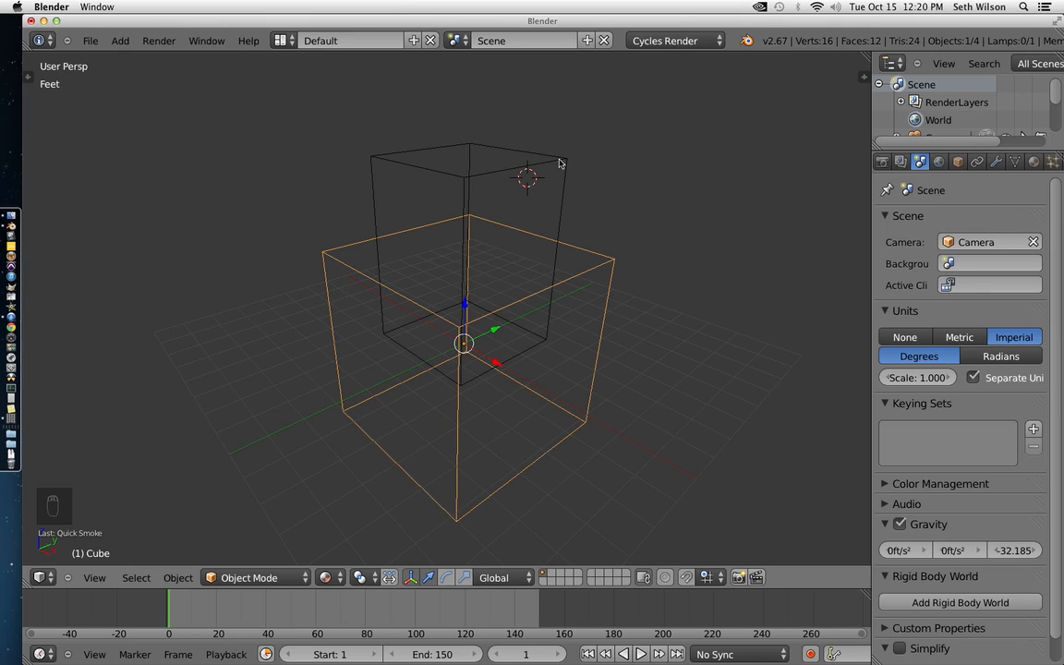
mouse_move(563, 165)
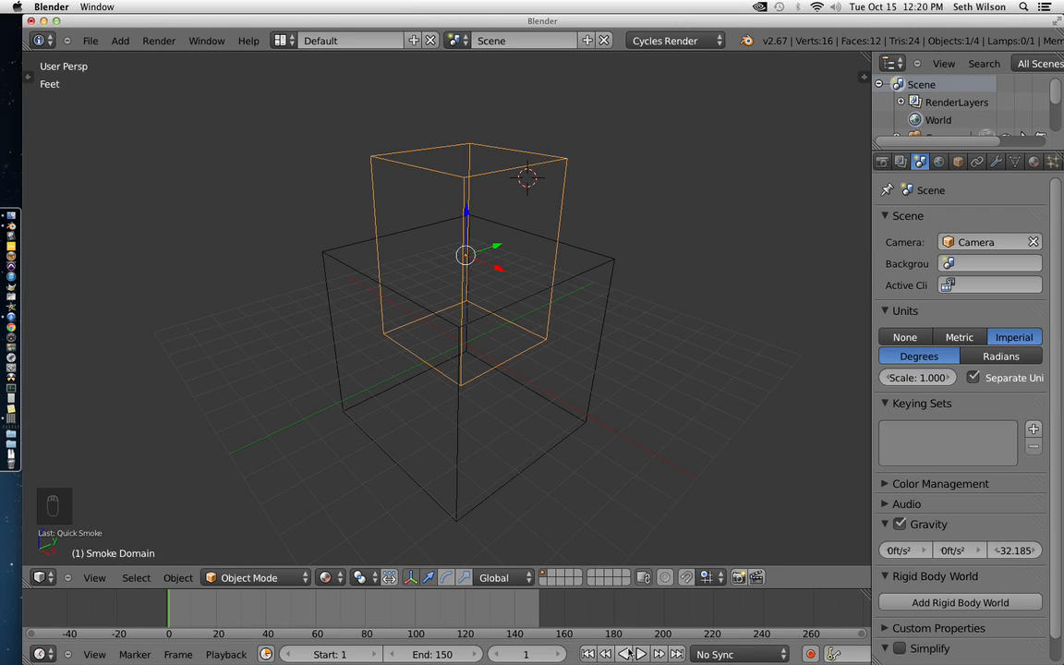
Play the simulation and scale the smoke domain up to about 1.54
left_click(642, 654)
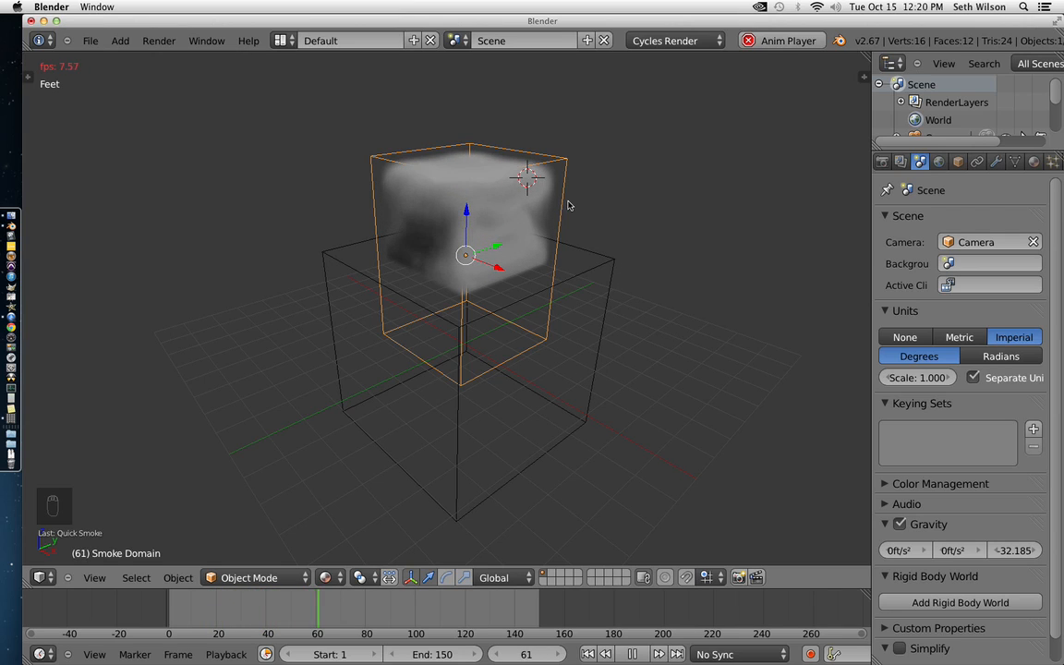
left_click(633, 654)
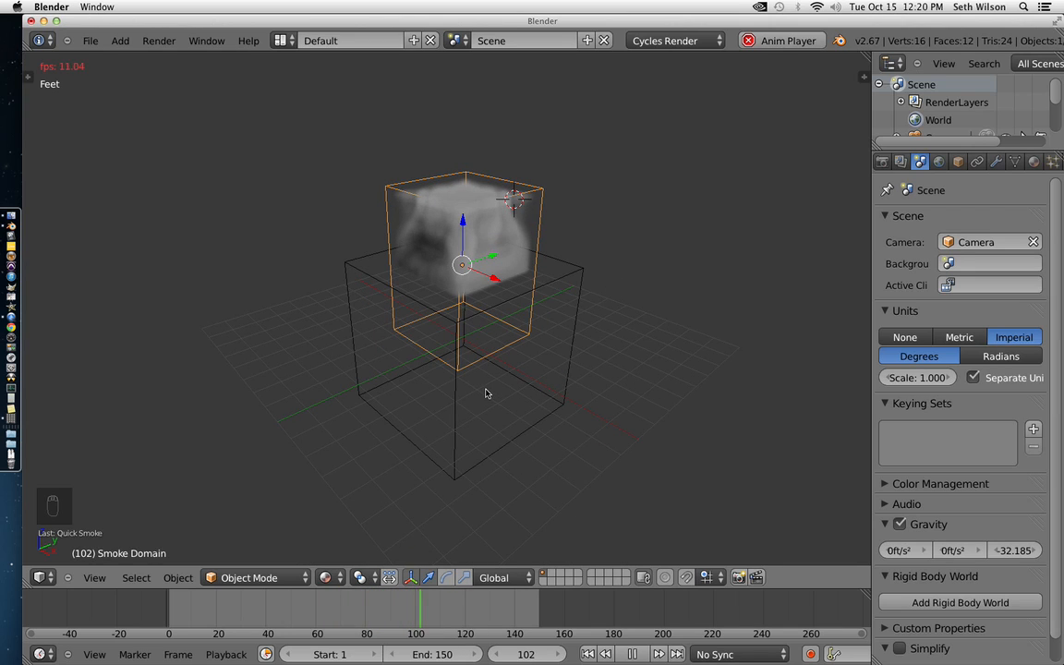
key("s")
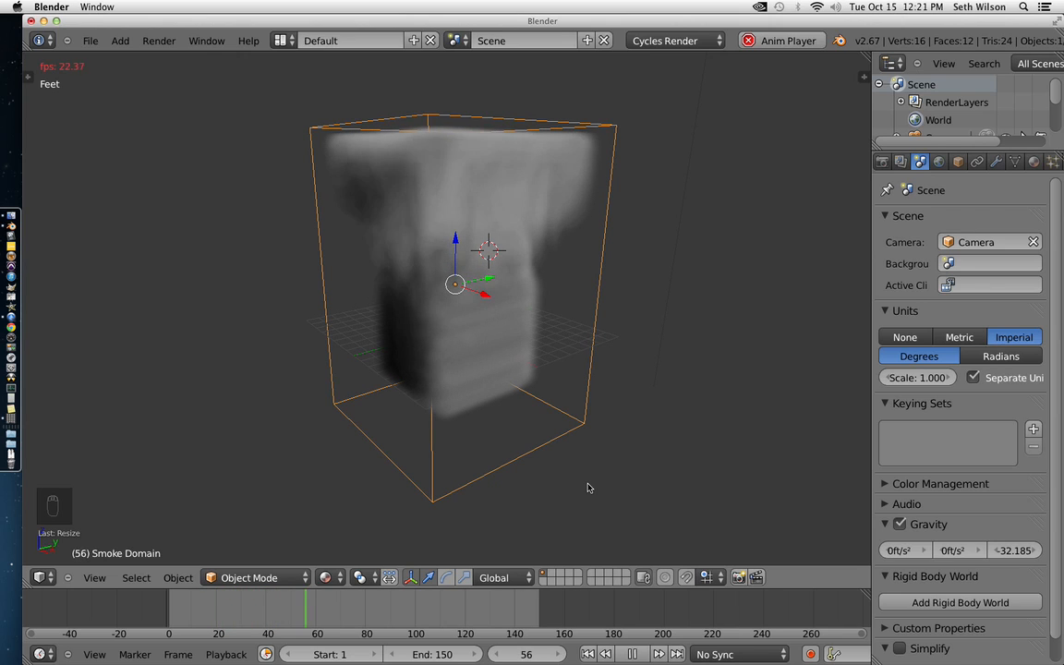
key("s")
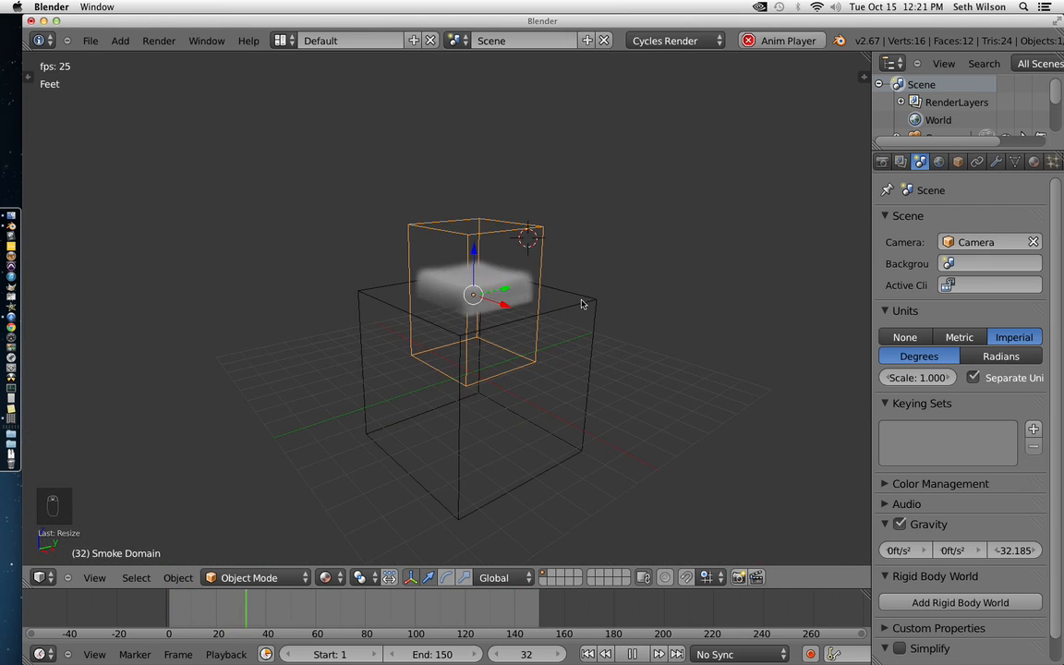
key("s")
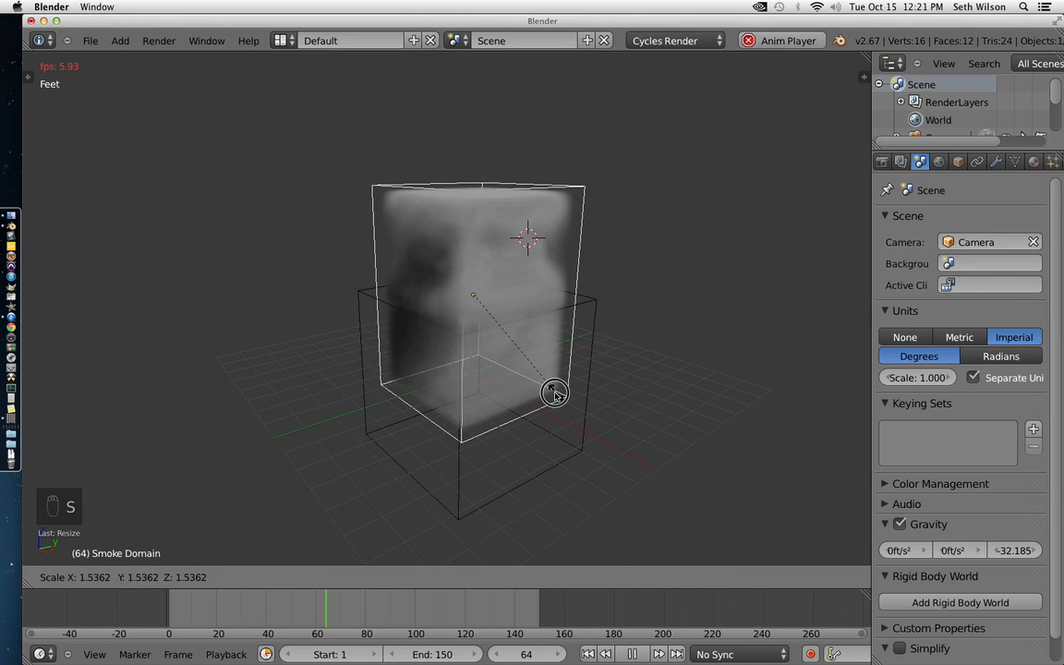
key("g")
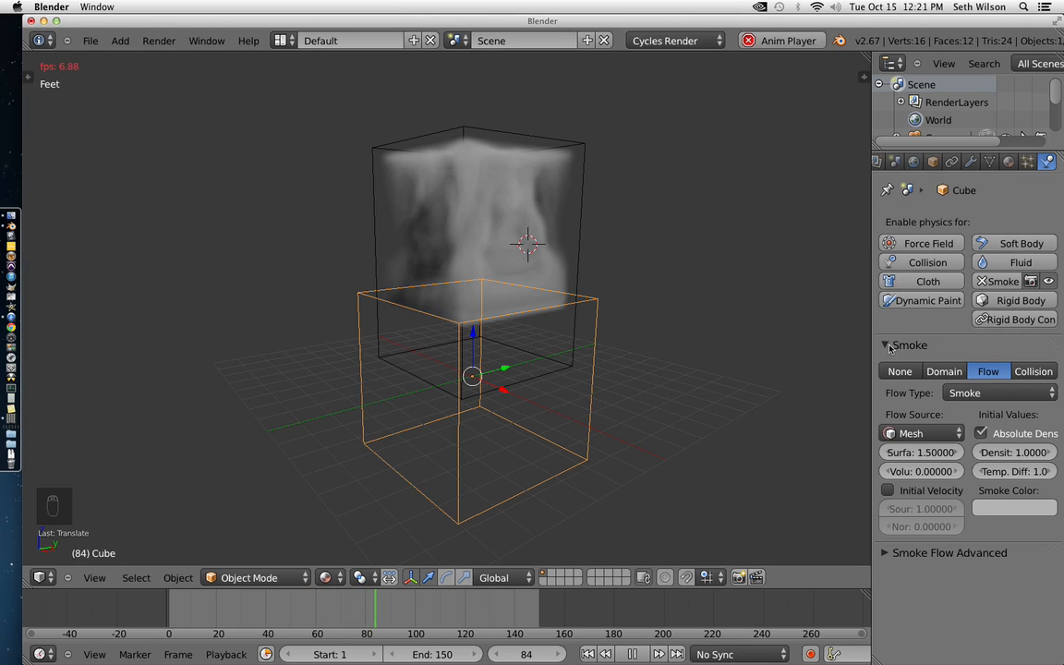
mouse_move(898, 392)
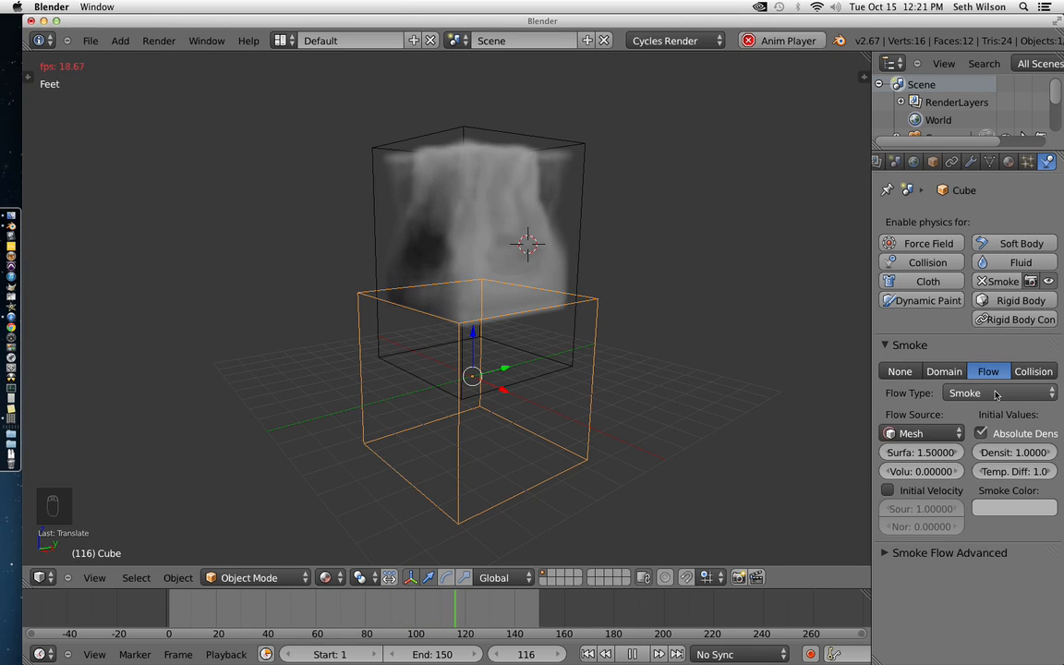
Set the cube's smoke Flow Type to Fire + Smoke
left_click(997, 392)
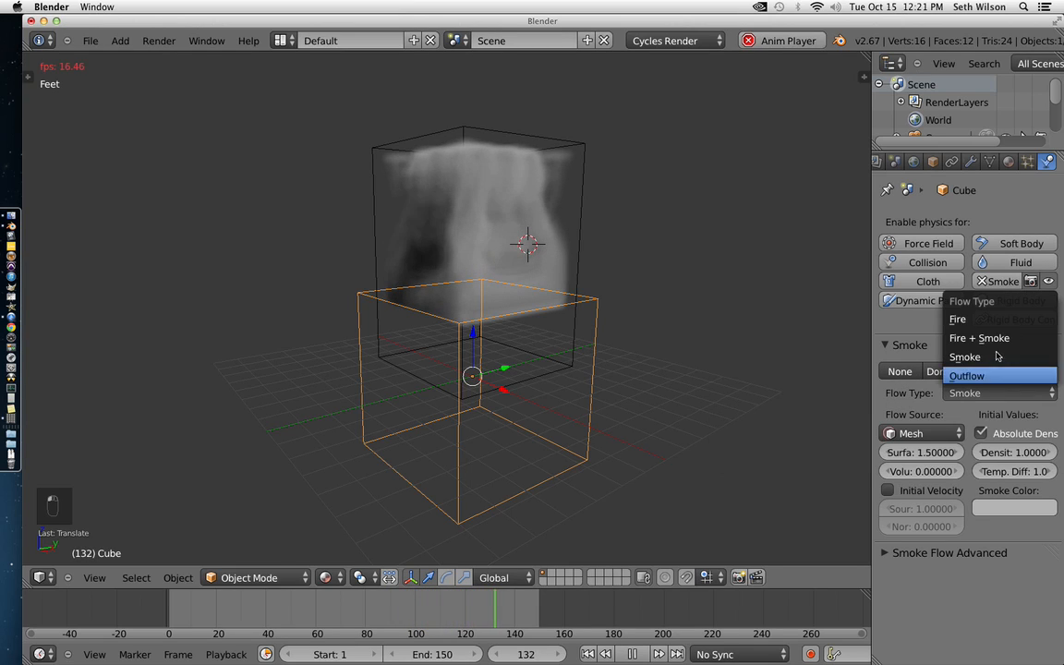
left_click(979, 337)
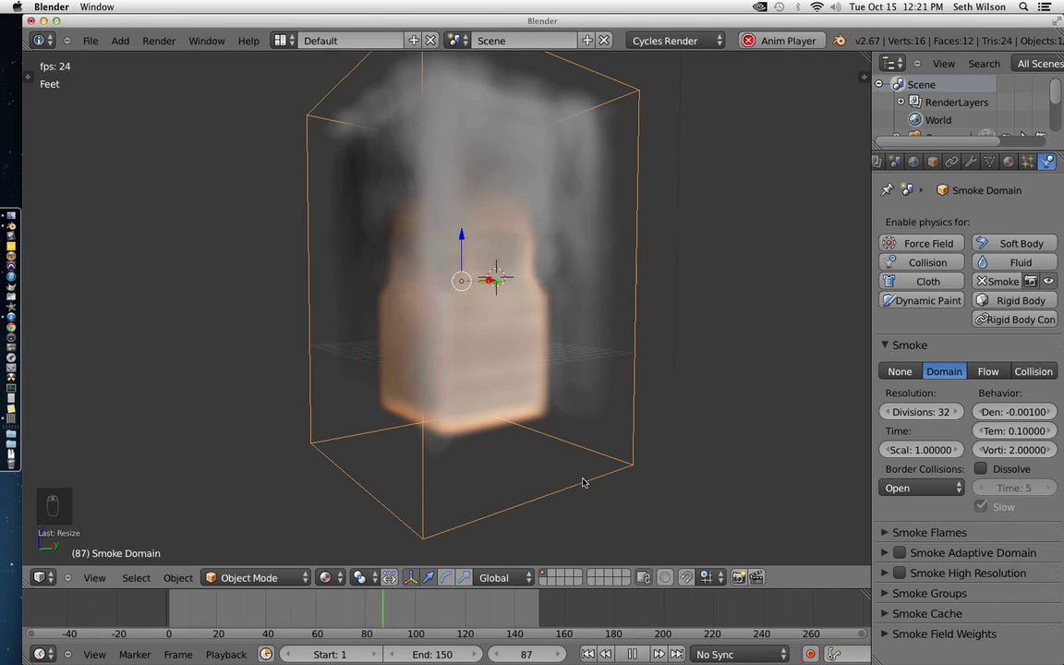
Reopen the cube's Flow Type dropdown in the Smoke Flow panel
key("g")
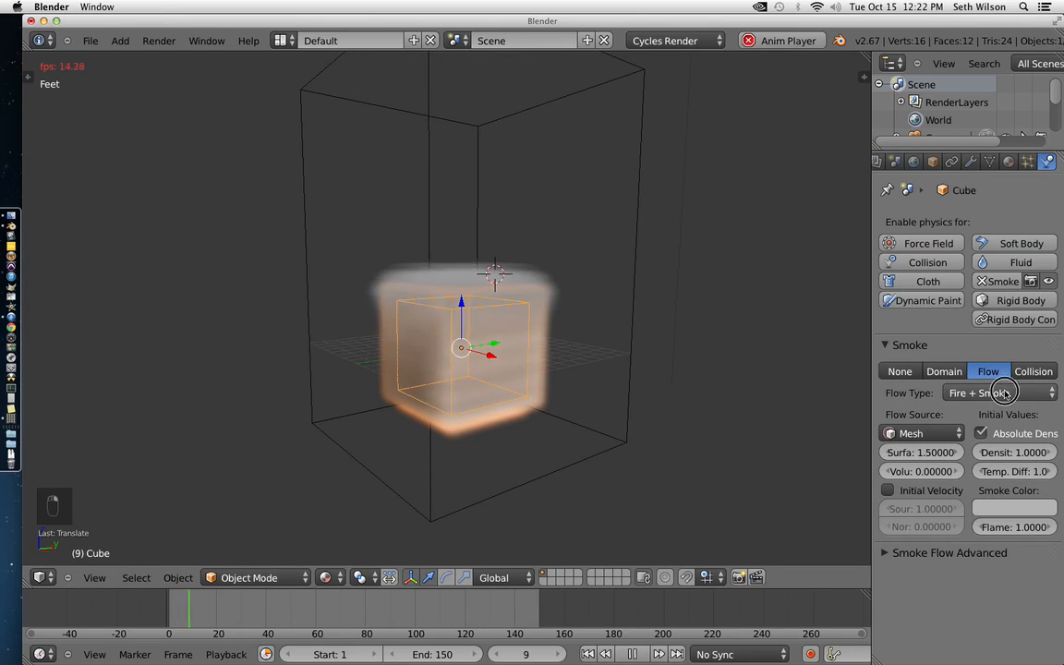
left_click(999, 393)
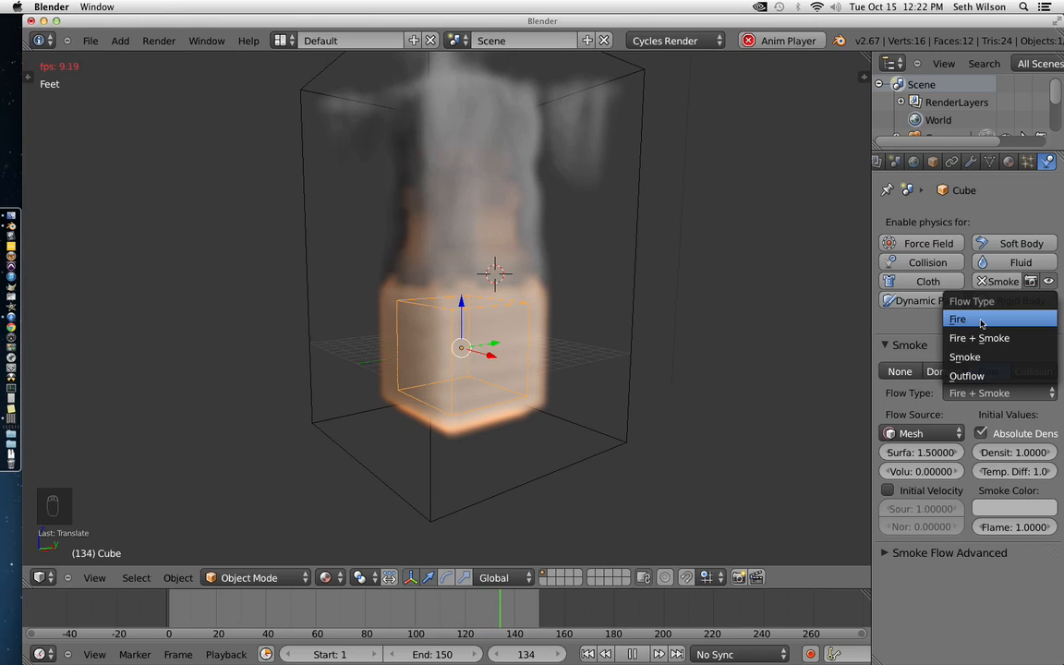
Change the cube's Flow Type to Fire only
left_click(958, 319)
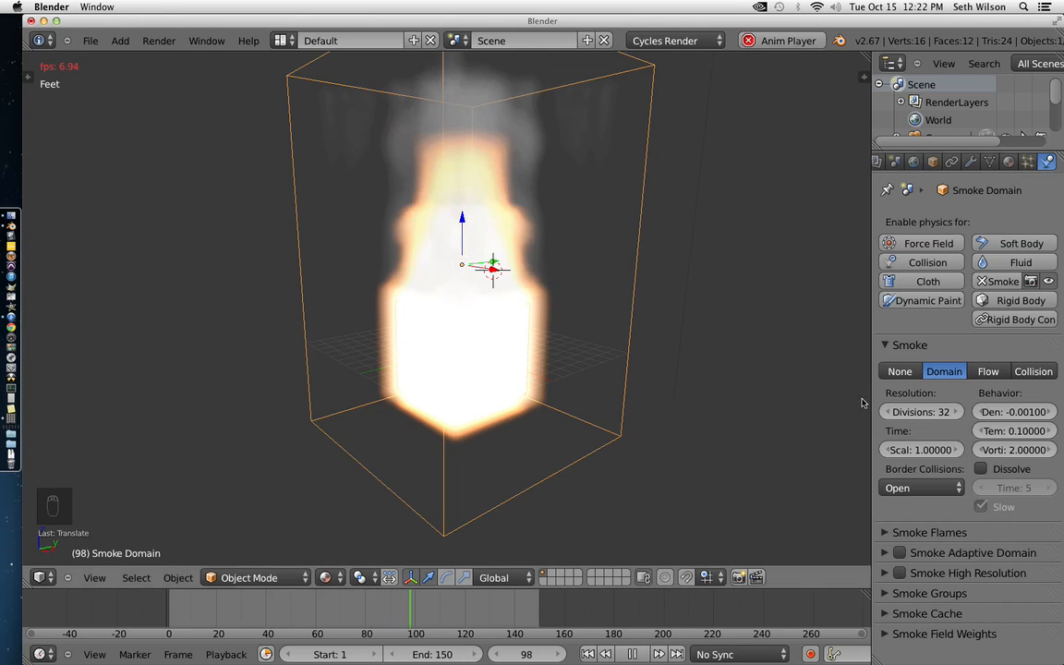
Expand Smoke High Resolution on the domain and enable it
left_click(633, 654)
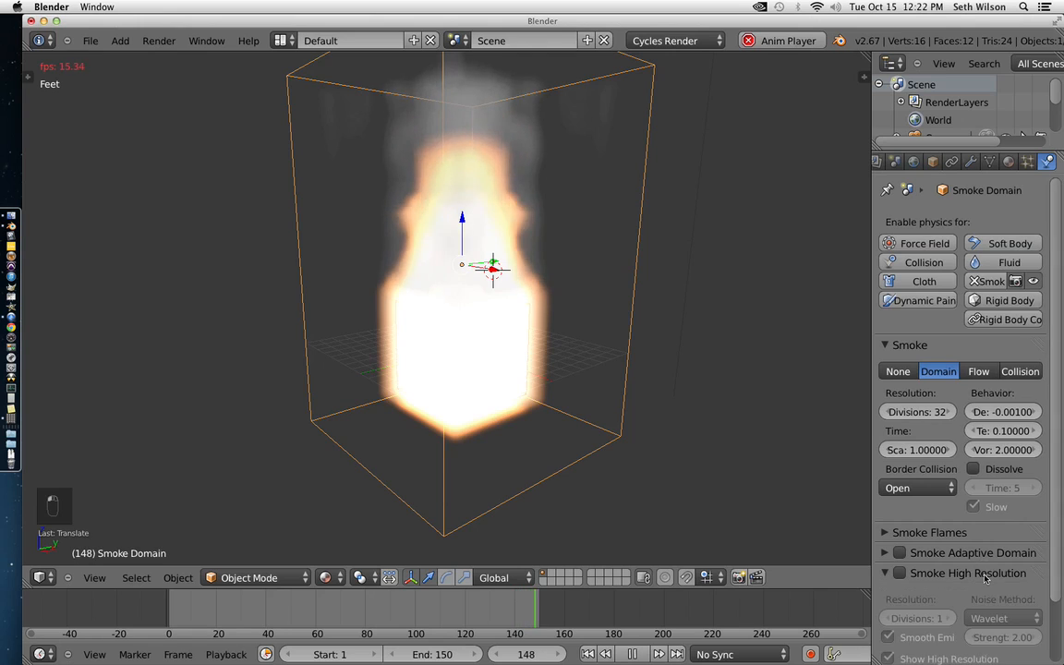
left_click(890, 522)
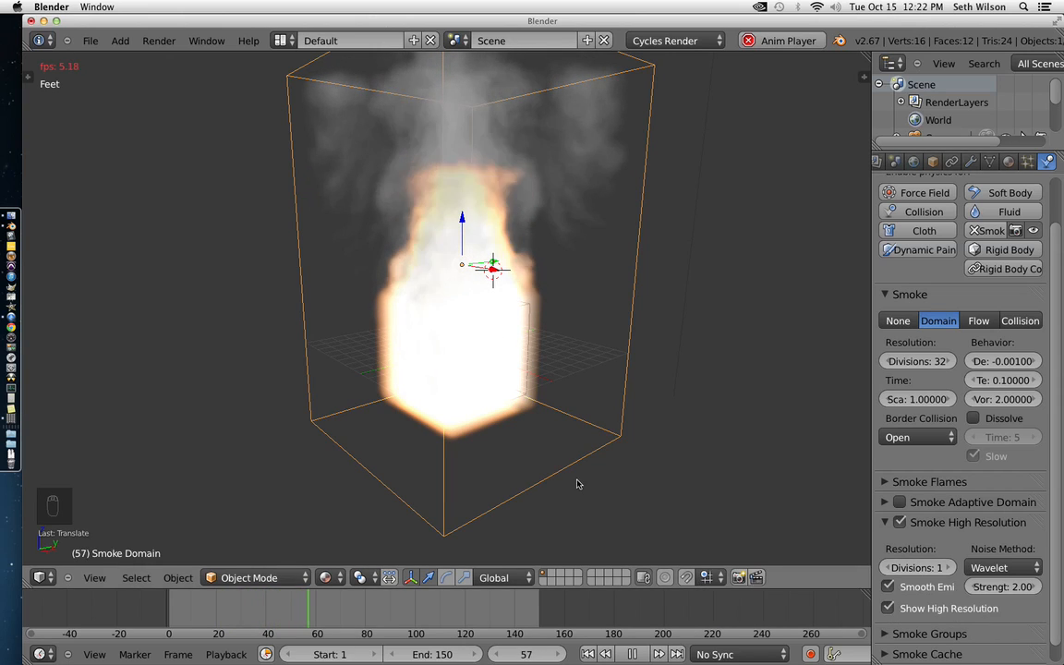
Scale the smoke domain smaller and let the animation replay
key("s")
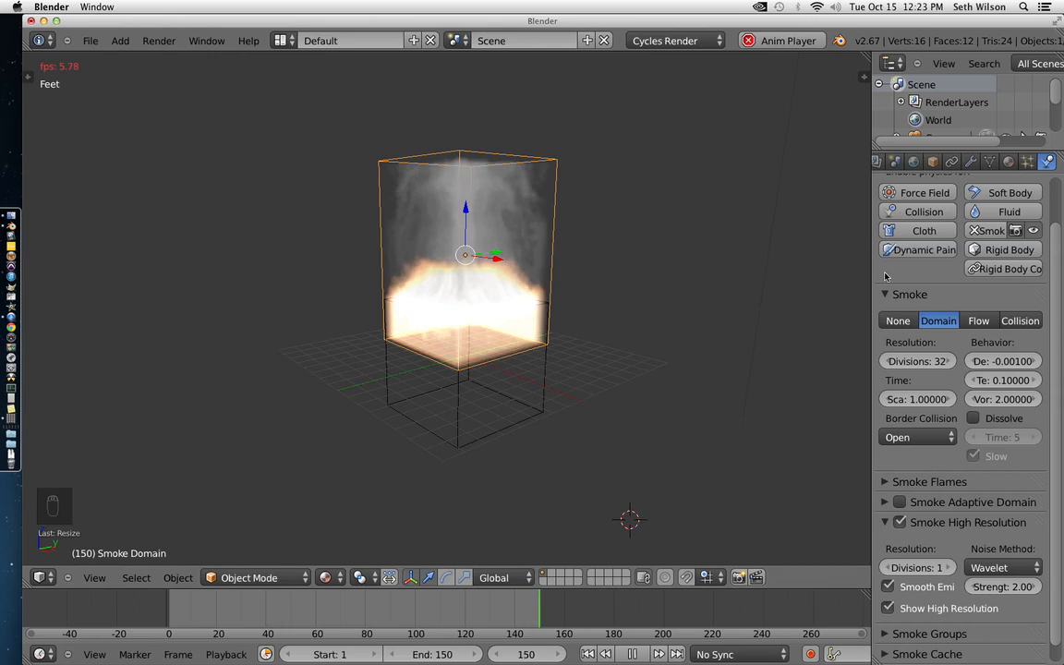
left_click(192, 634)
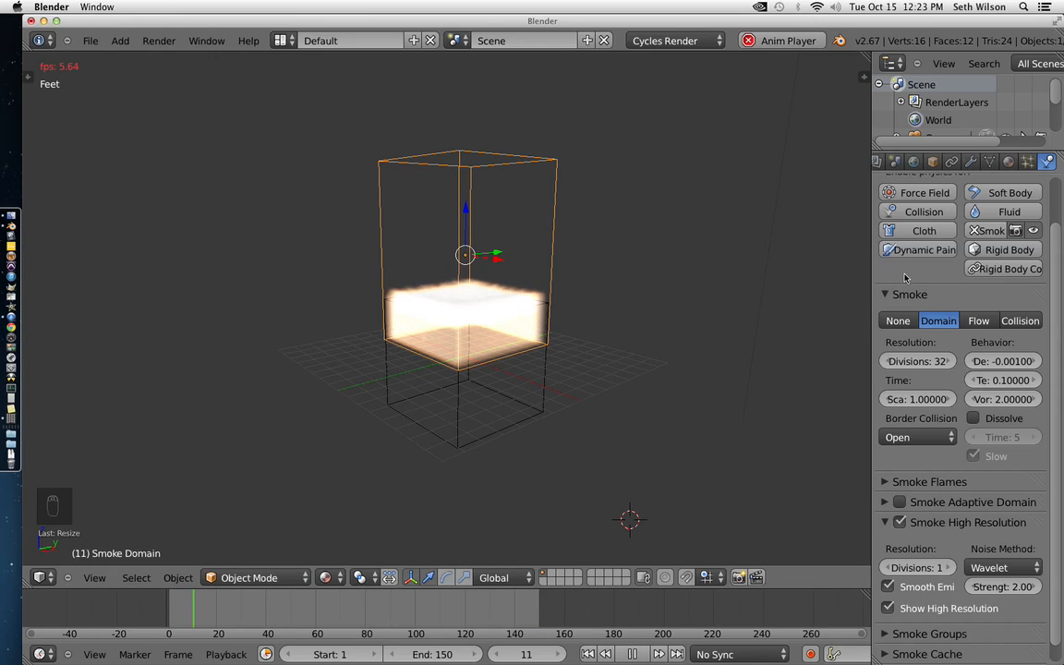